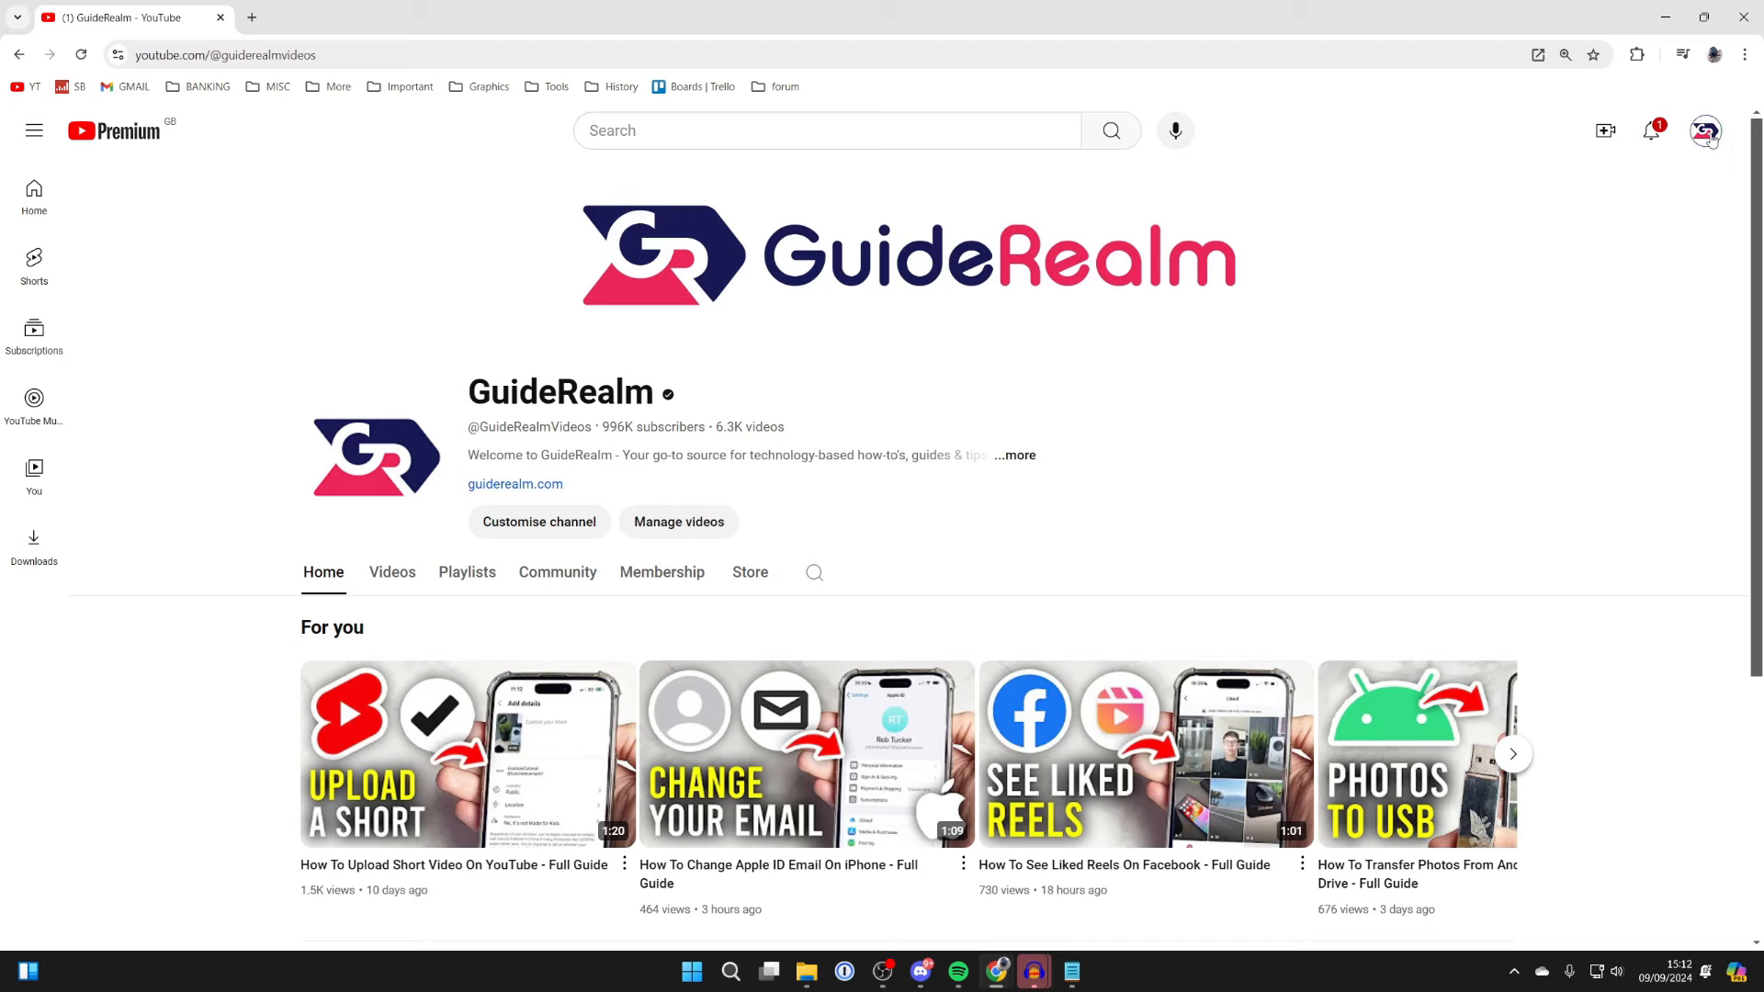
pyautogui.click(1705, 131)
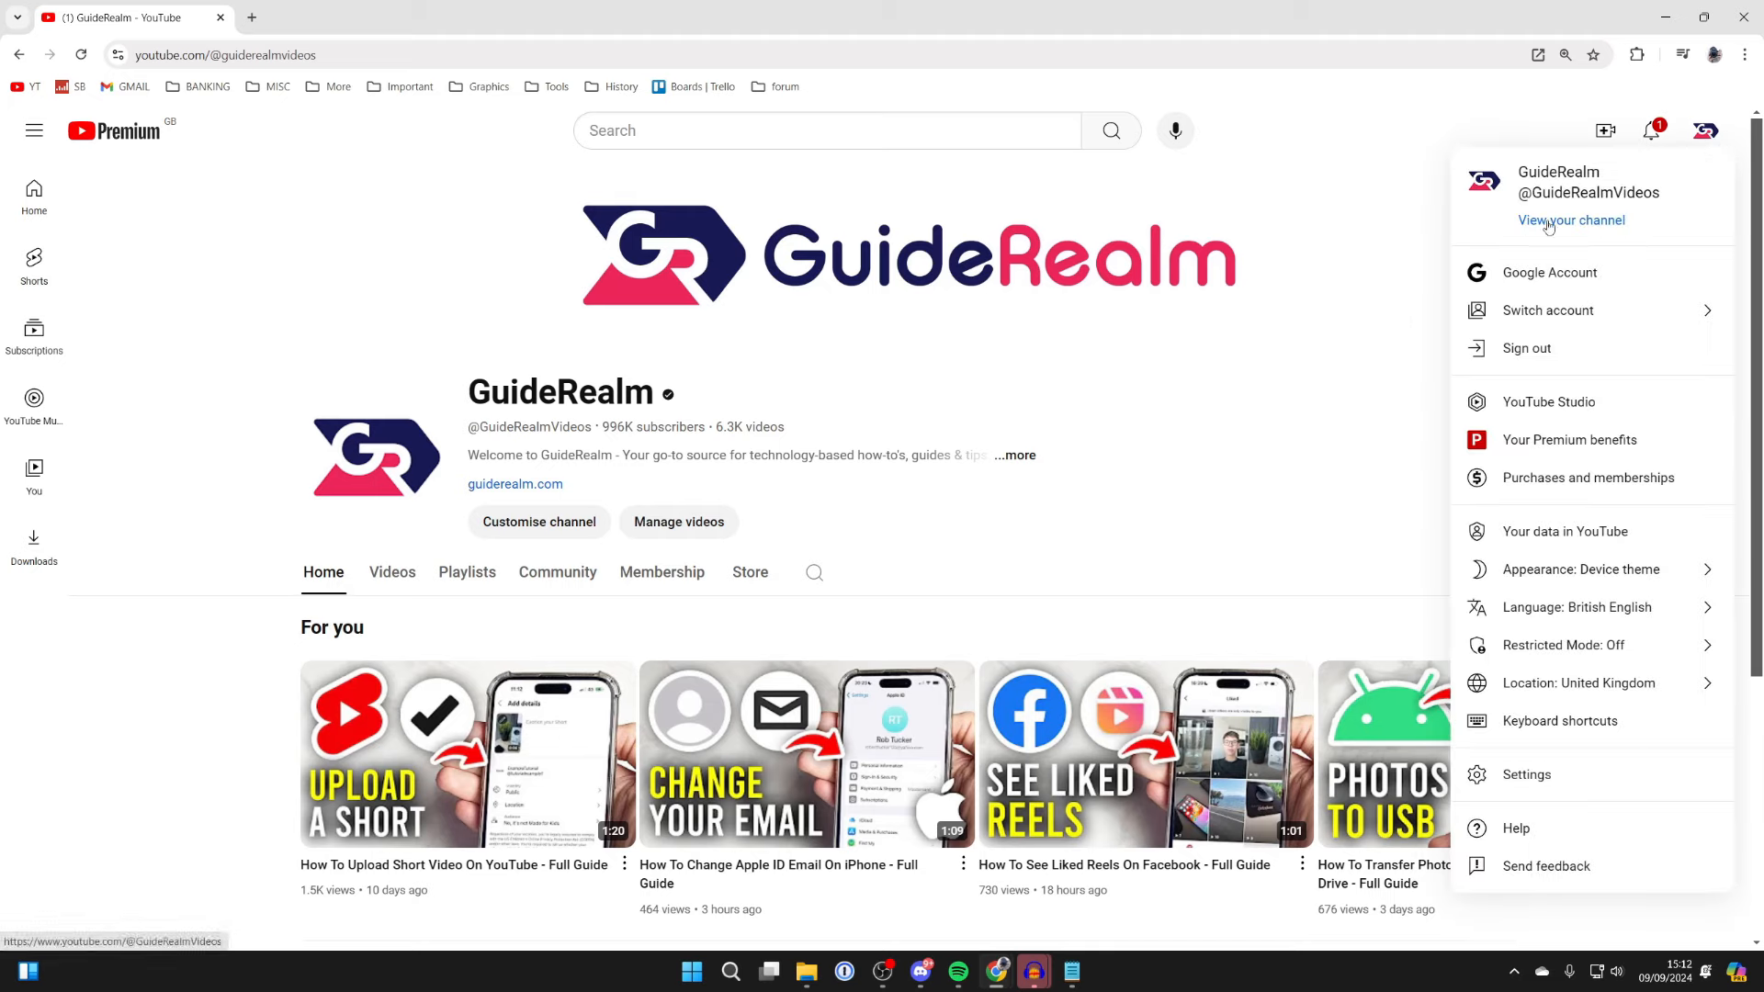
pyautogui.doubleClick(1583, 192)
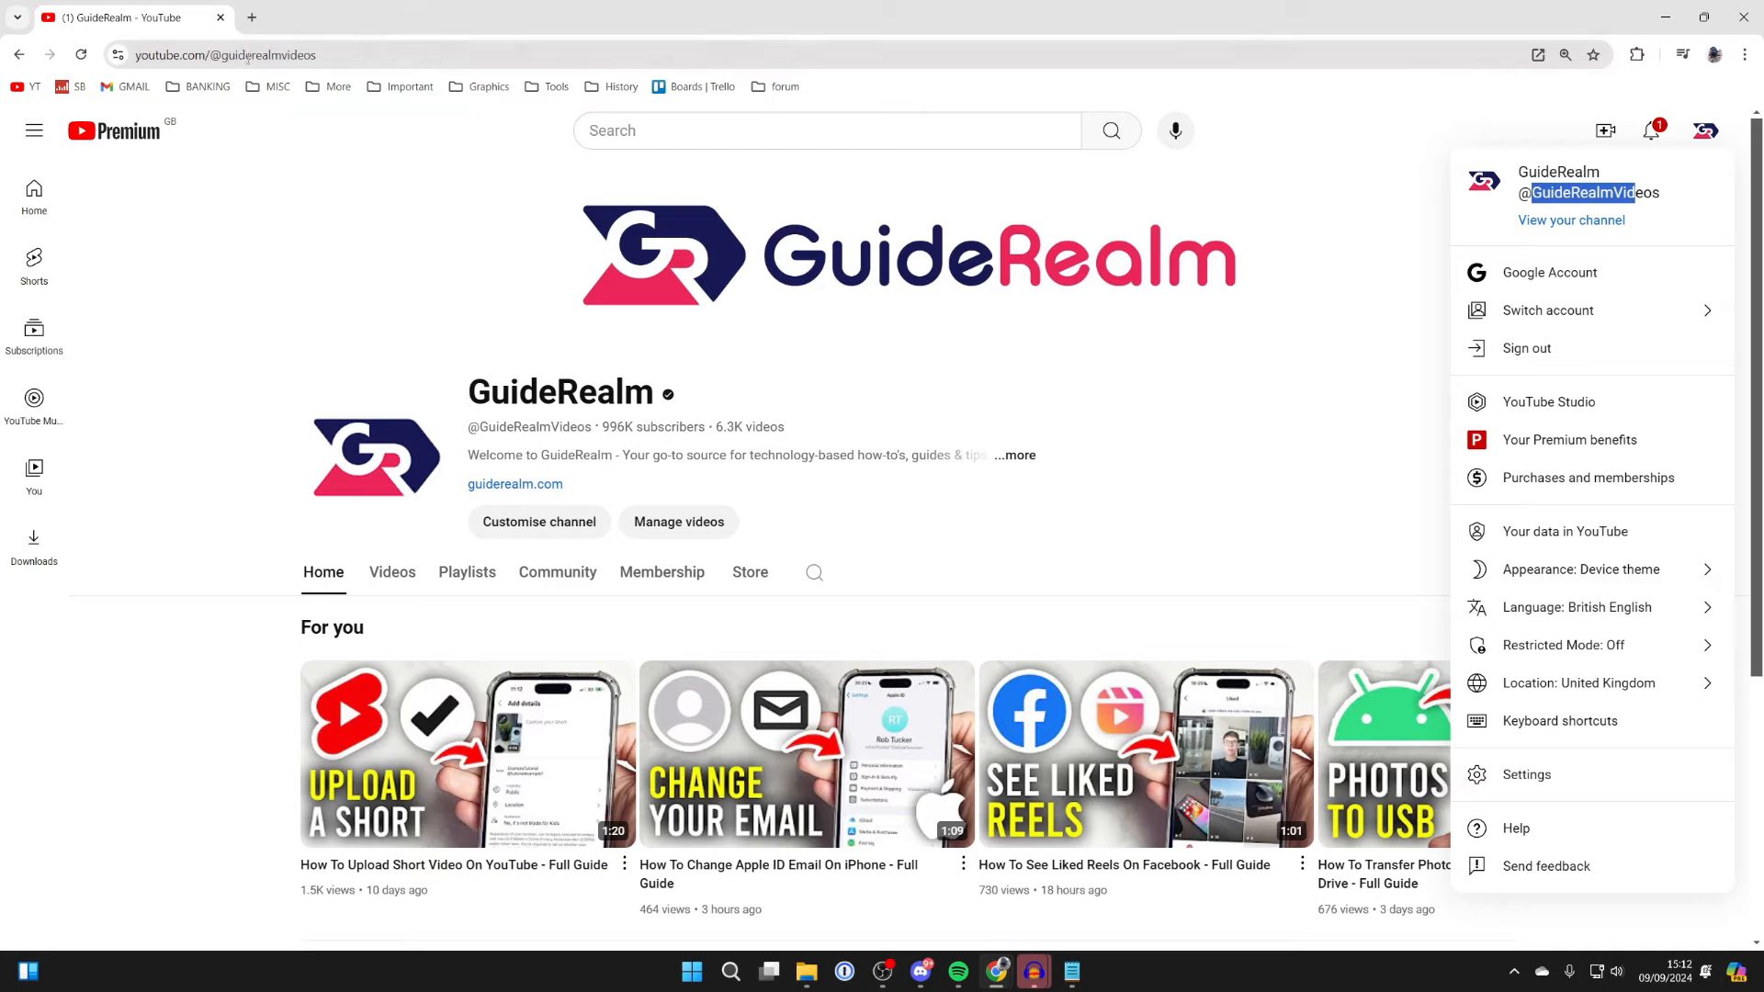
pyautogui.moveTo(586, 435)
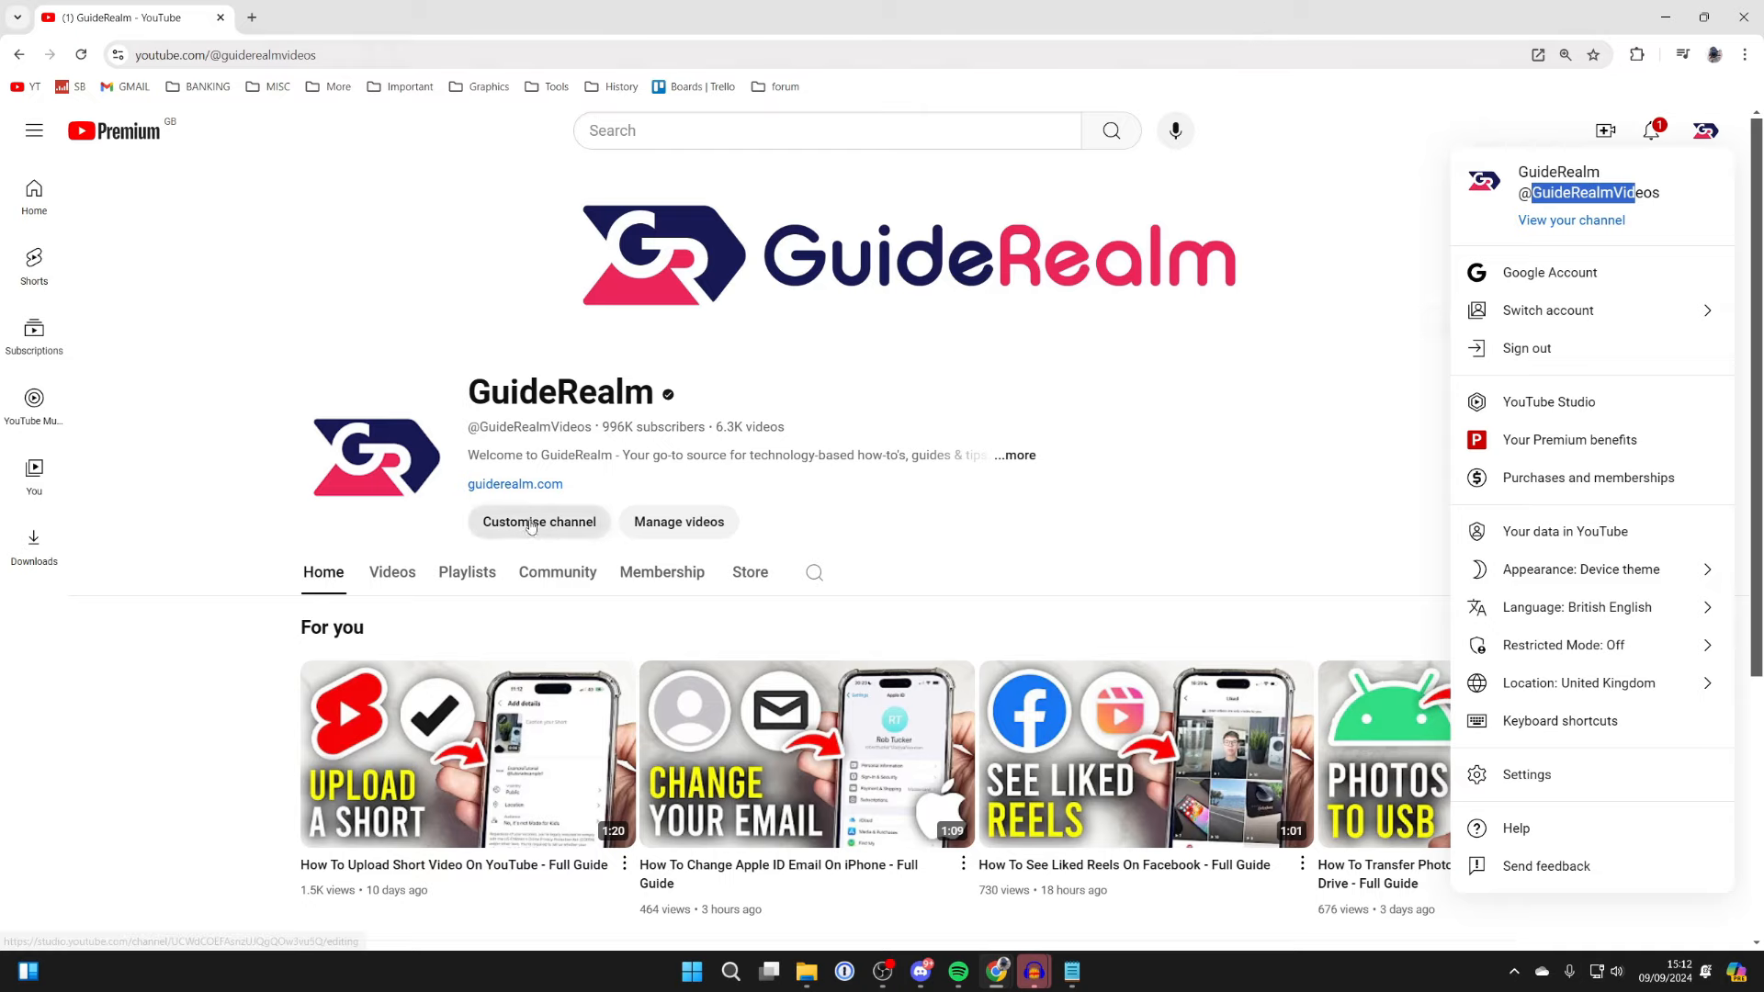
pyautogui.click(539, 521)
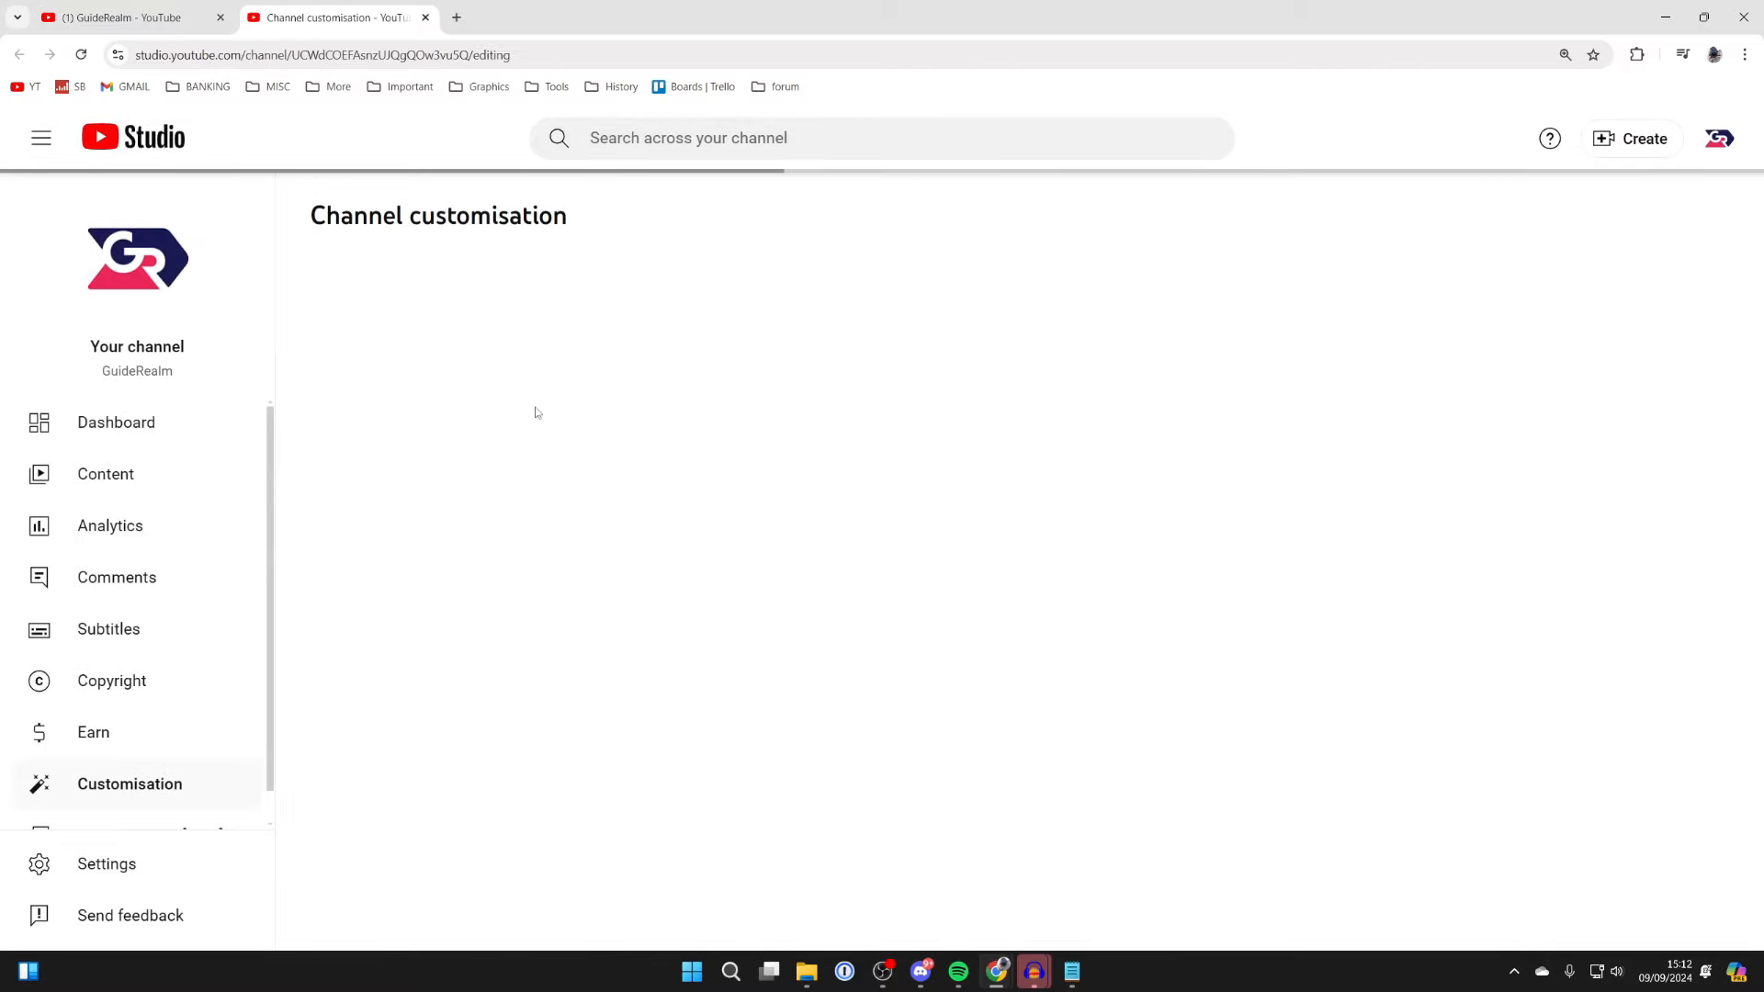
pyautogui.click(130, 783)
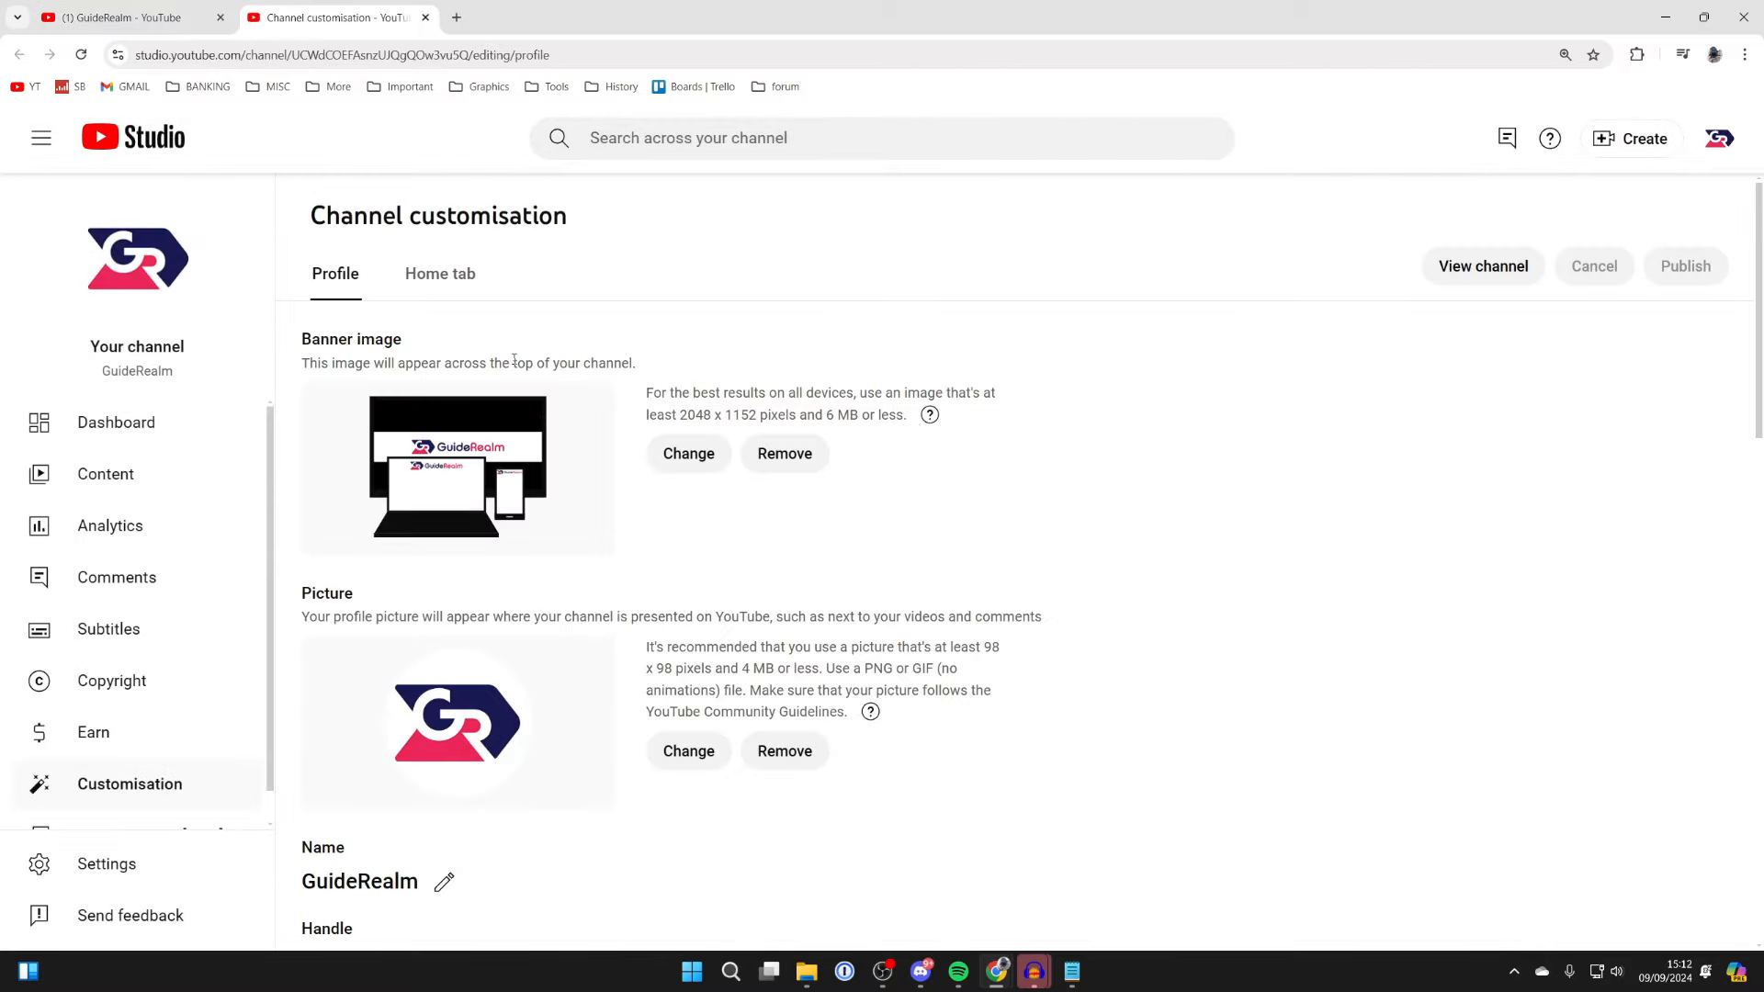
pyautogui.scroll(-3)
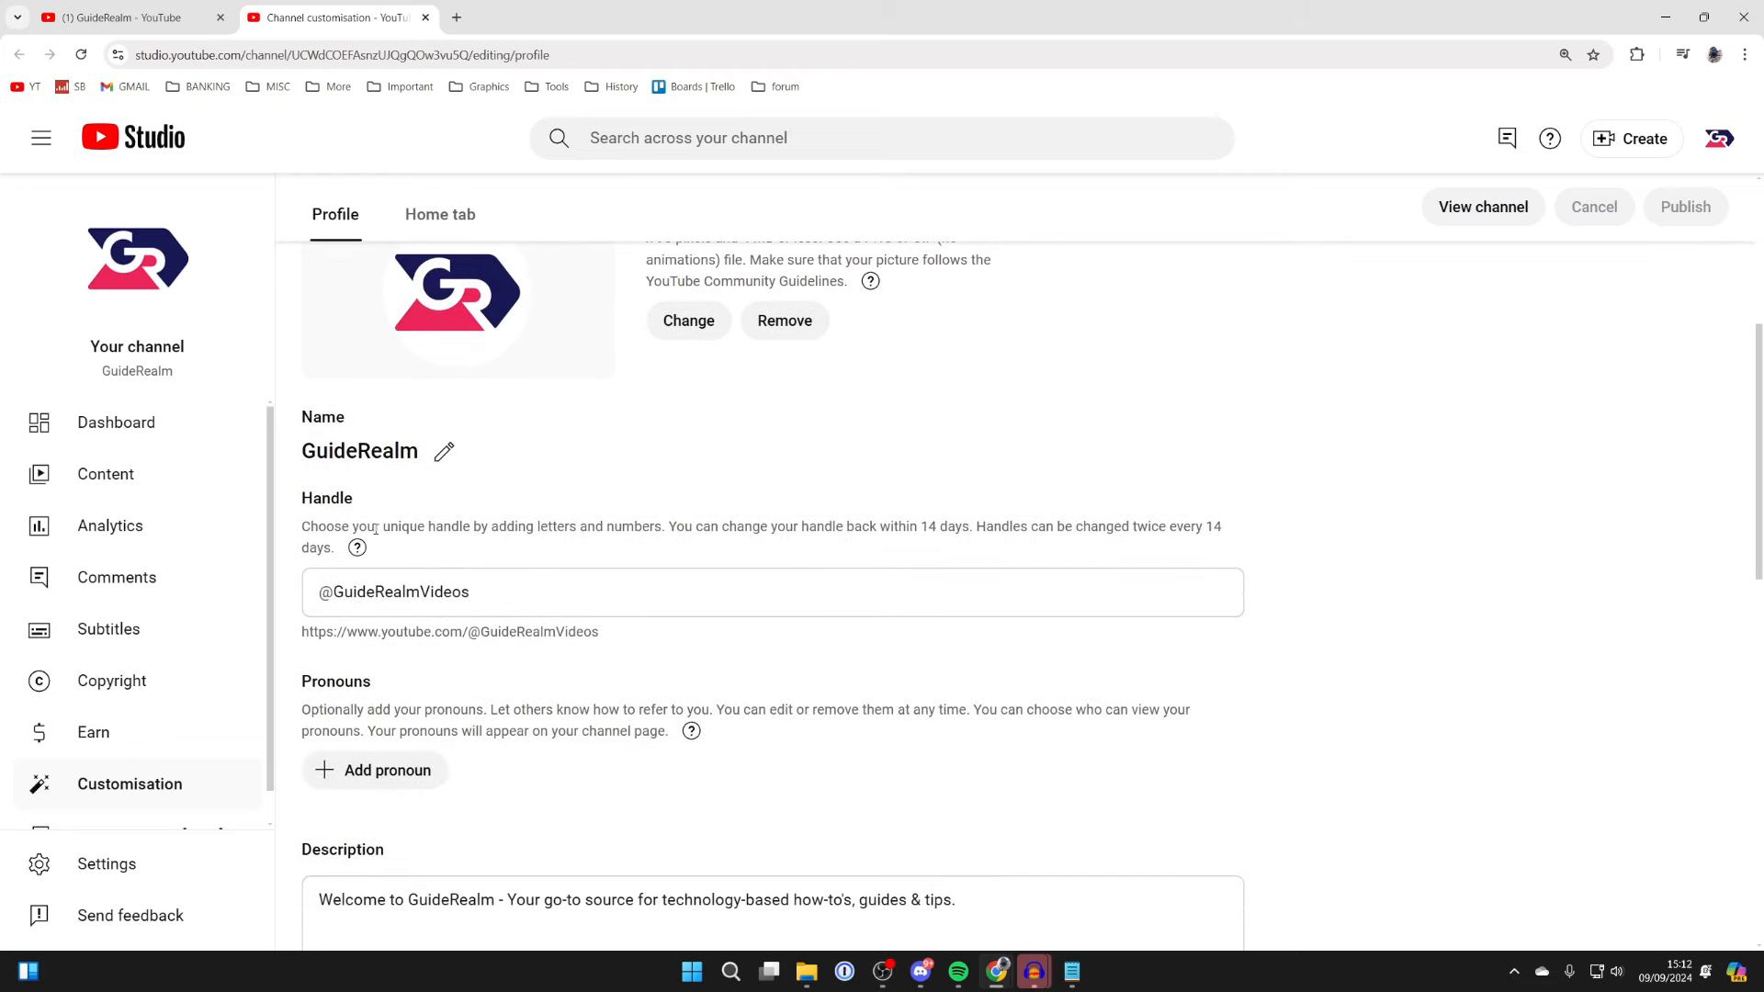
pyautogui.moveTo(383, 525); pyautogui.dragTo(667, 526)
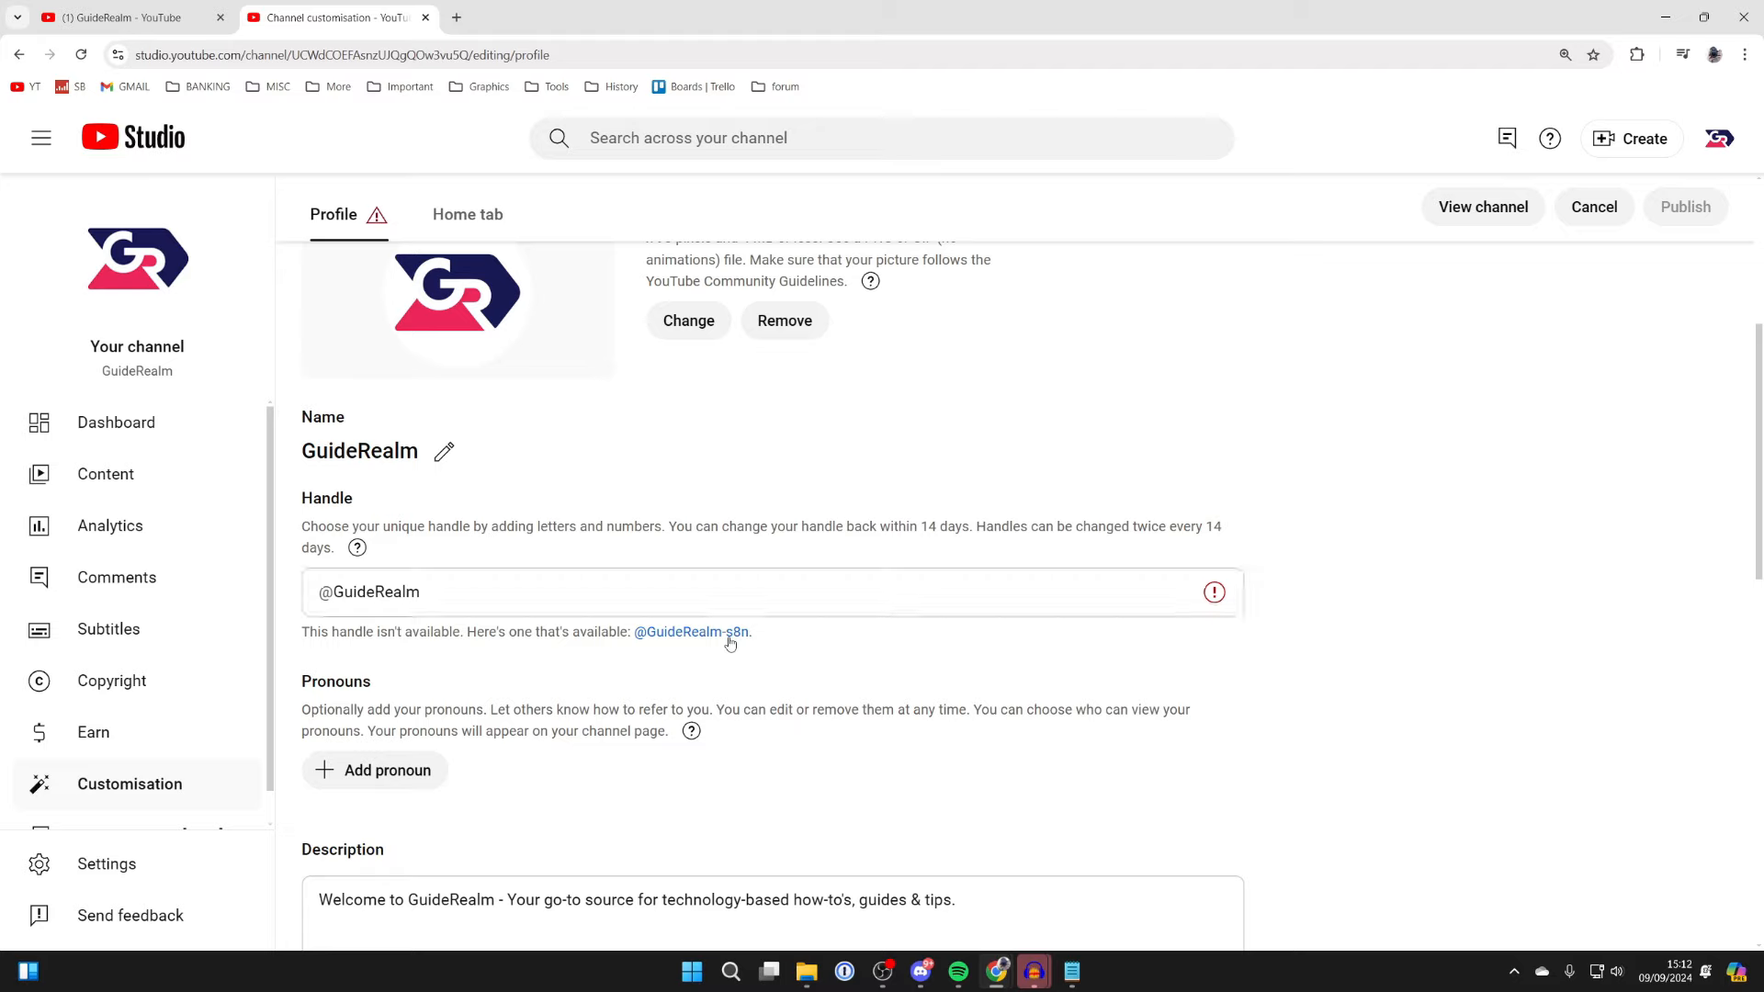
pyautogui.click(691, 631)
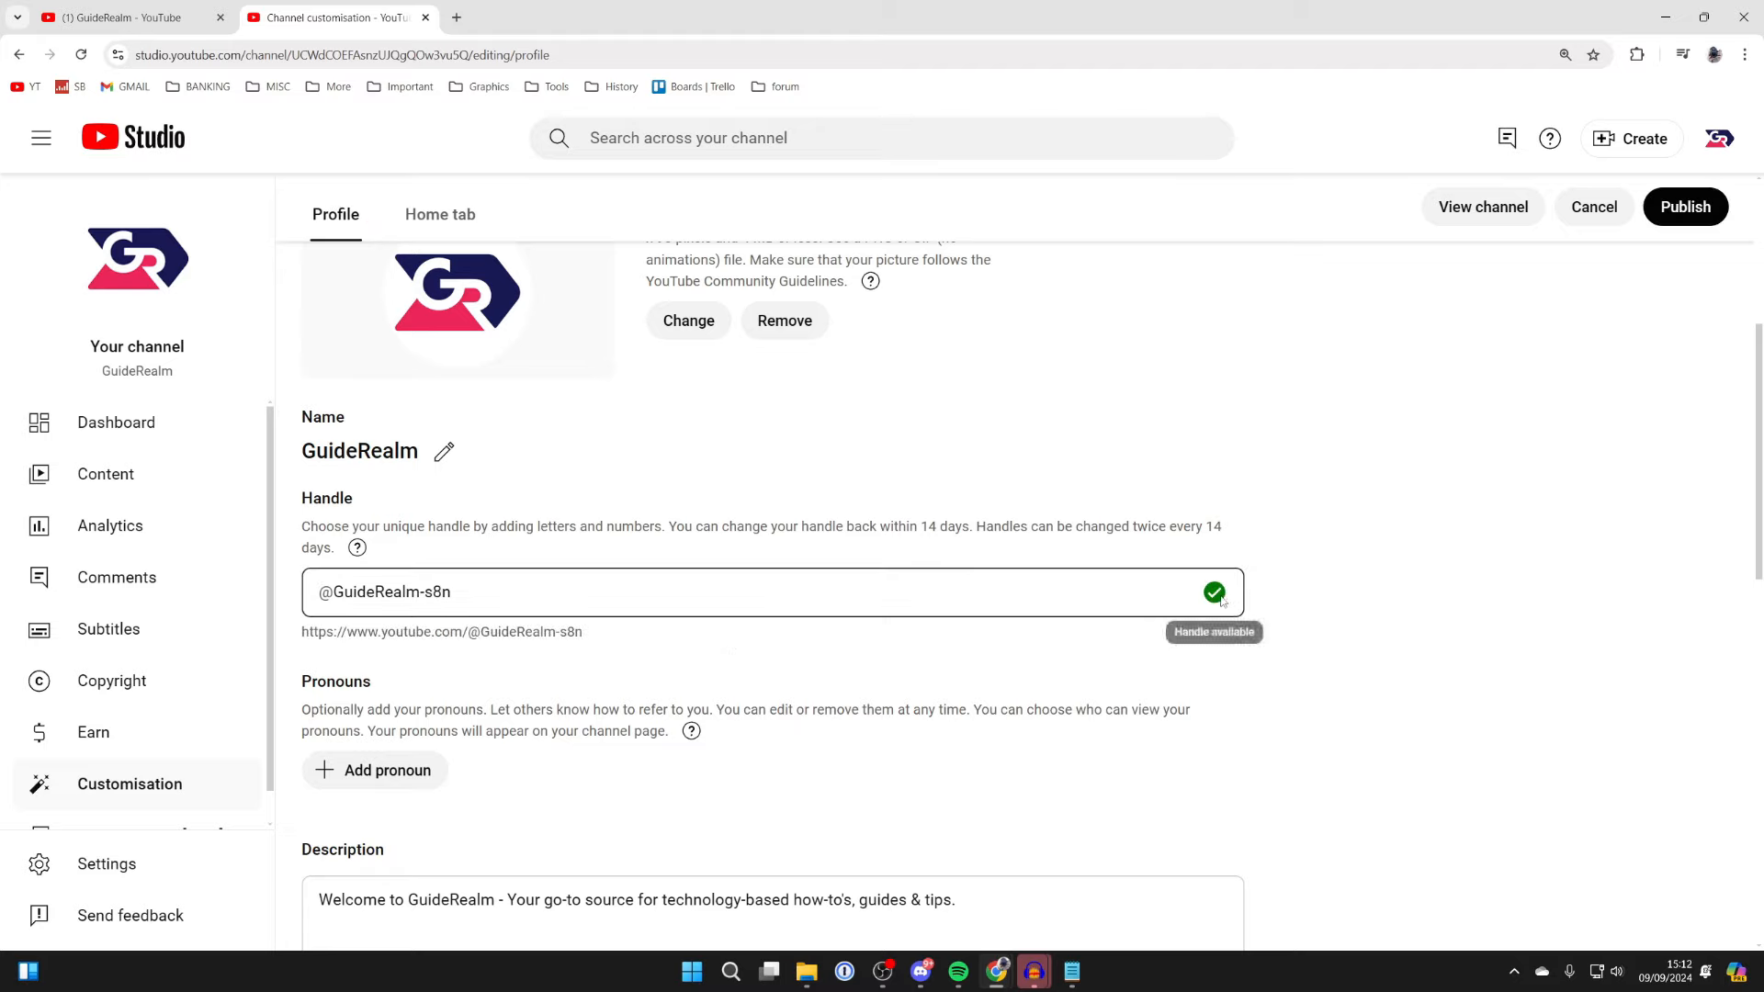